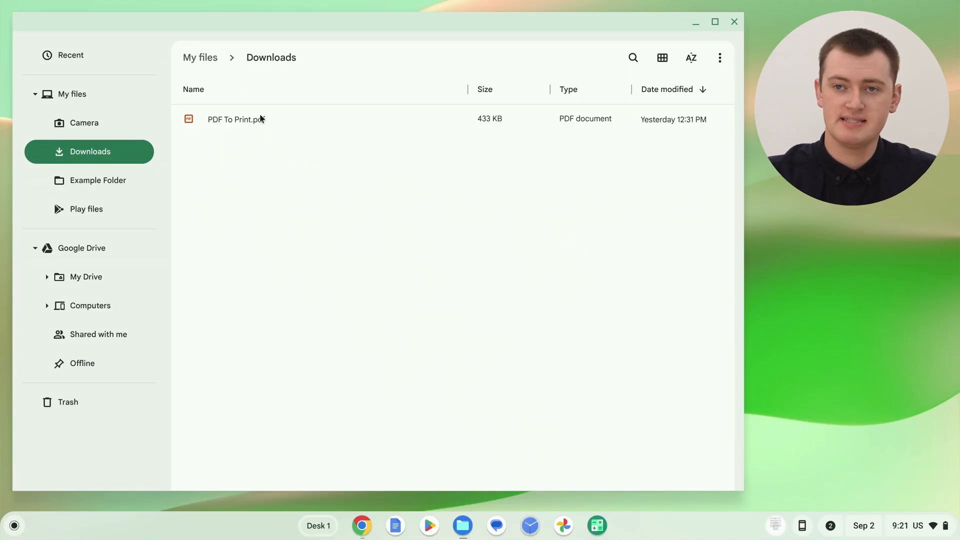
mouse_move(267, 121)
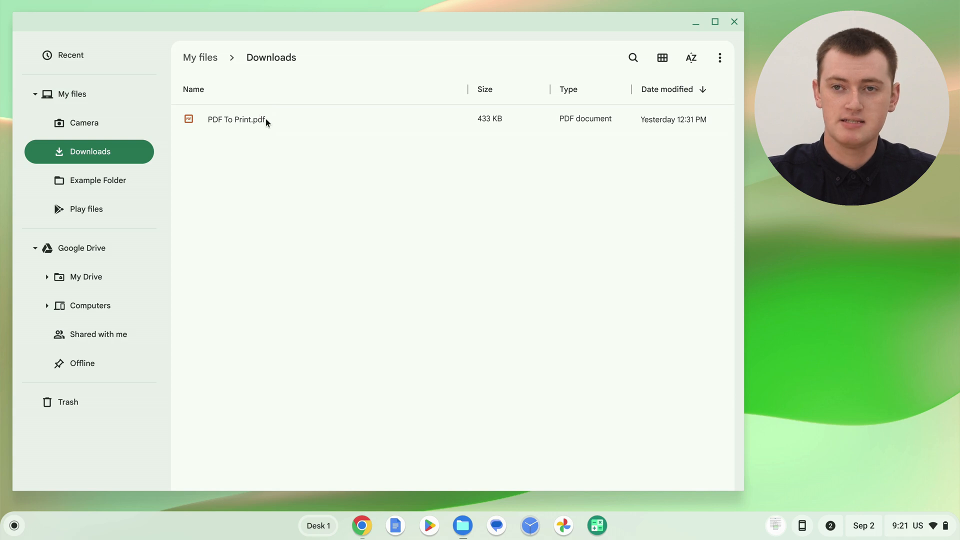
- Select PDF To Print.pdf in the Downloads folder
click(239, 119)
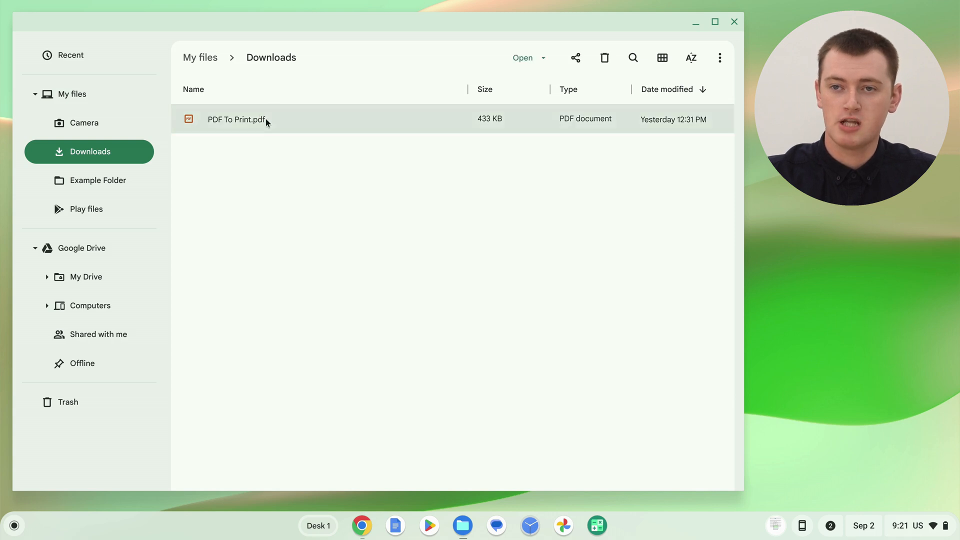
- Open PDF To Print.pdf in the Gallery PDF viewer
double_click(240, 119)
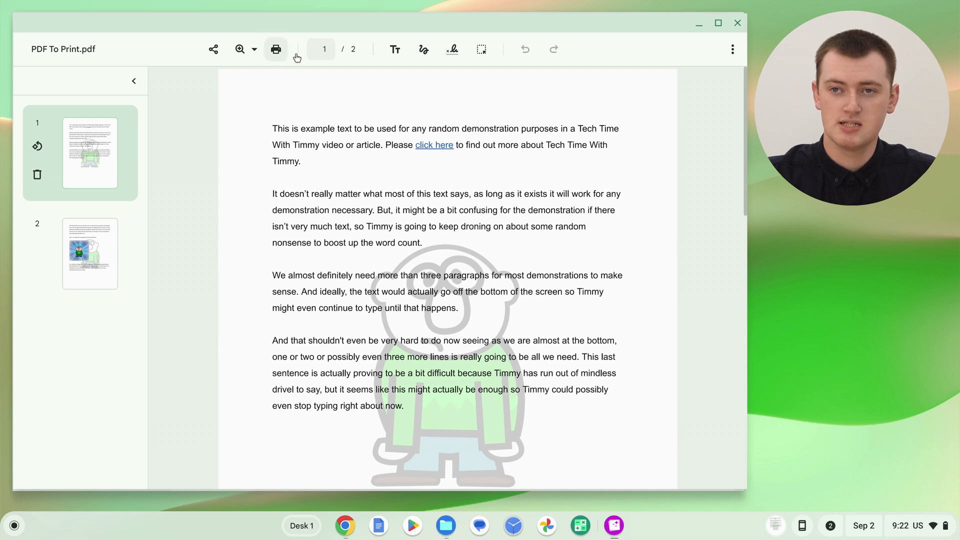
mouse_move(276, 49)
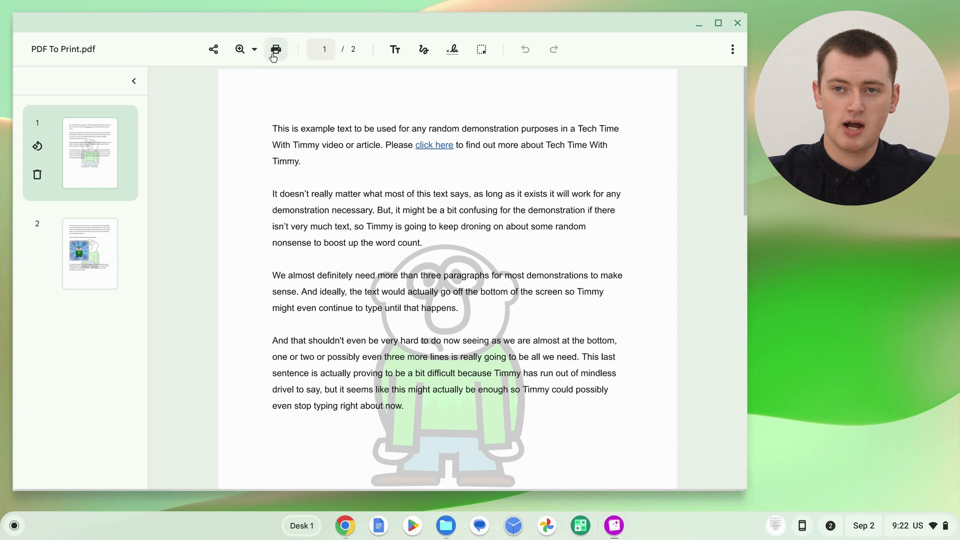
- Bring up the print dialog for PDF To Print.pdf from the Gallery toolbar
click(276, 49)
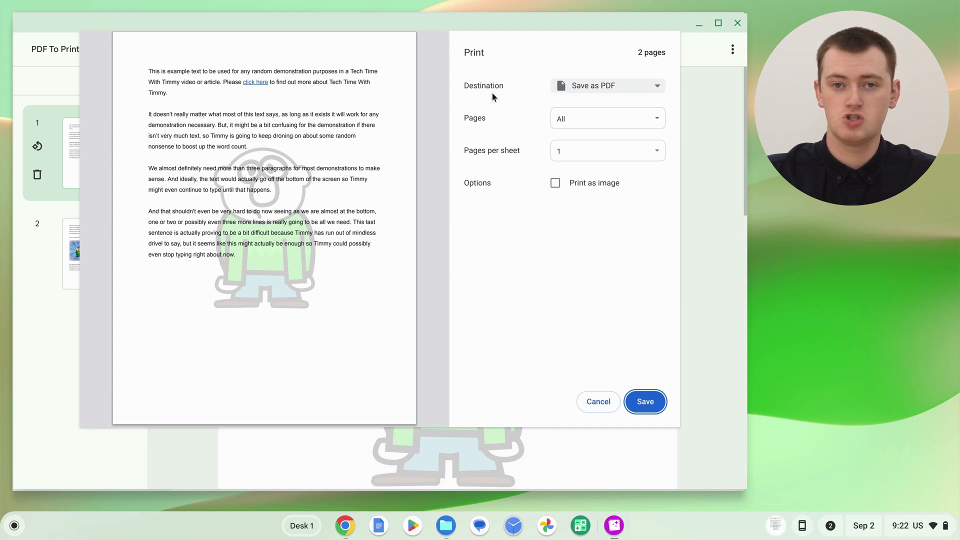
mouse_move(588, 103)
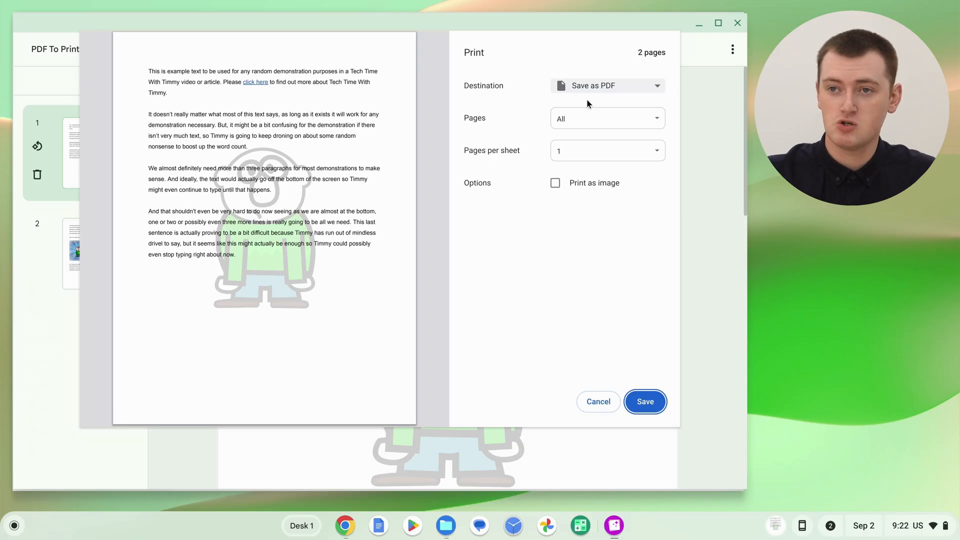
mouse_move(594, 104)
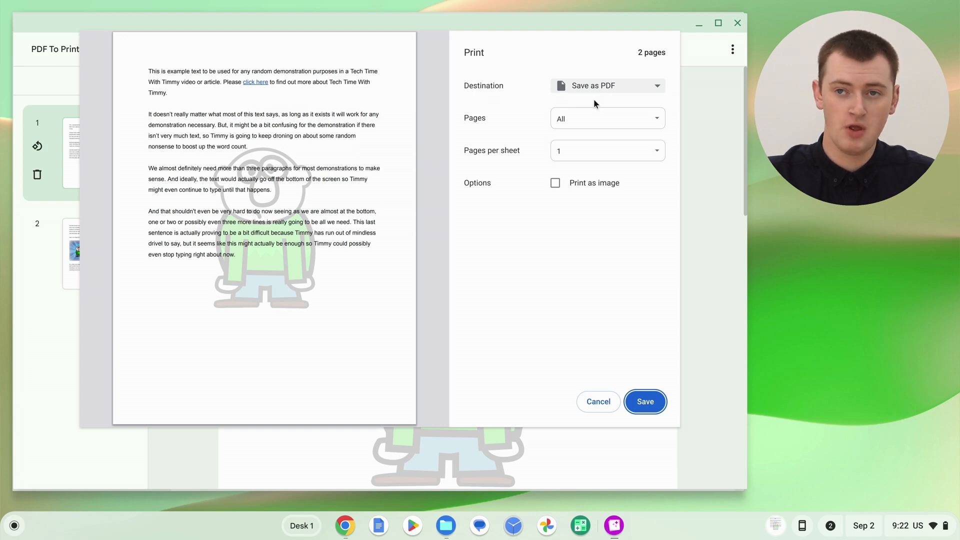
mouse_move(593, 86)
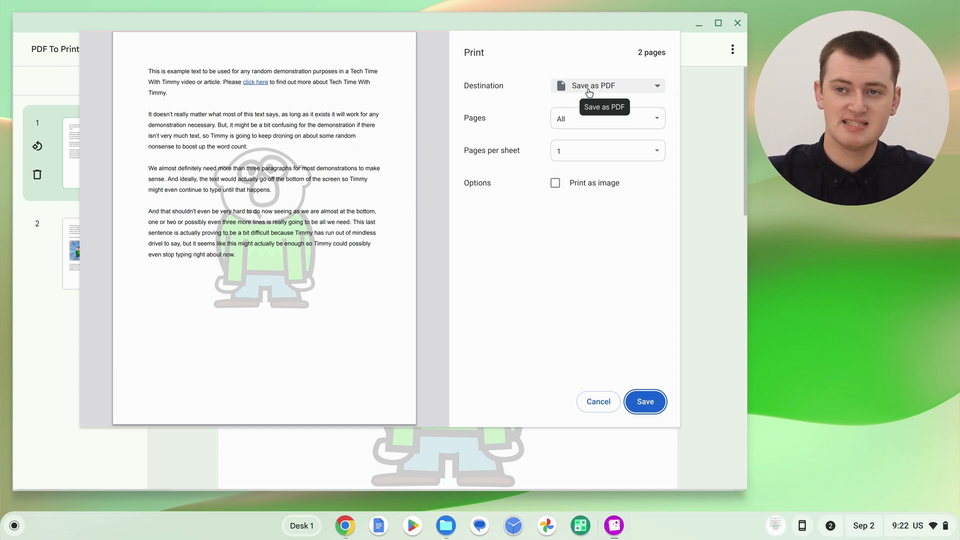
mouse_move(591, 104)
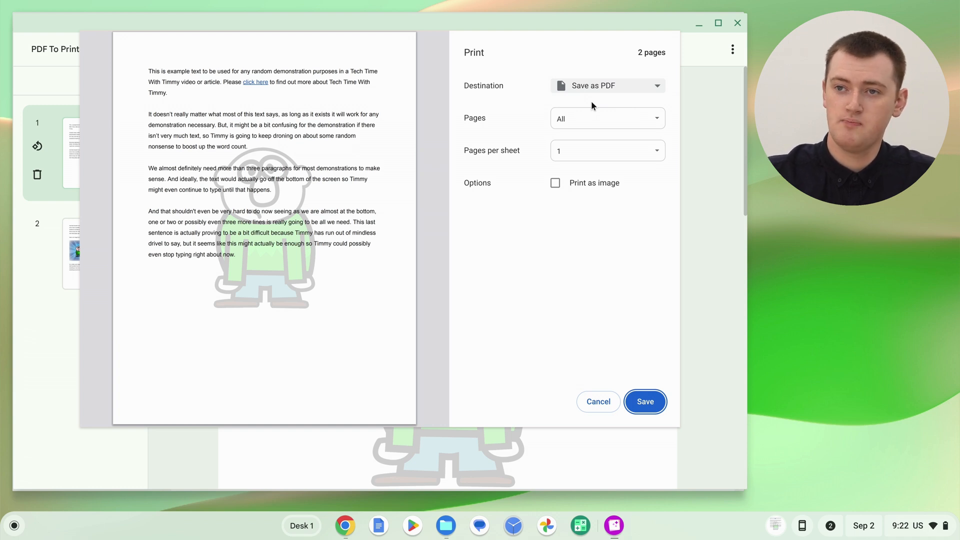
- Set the destination to HP Photosmart 5520 series (USB) via See more…
click(606, 85)
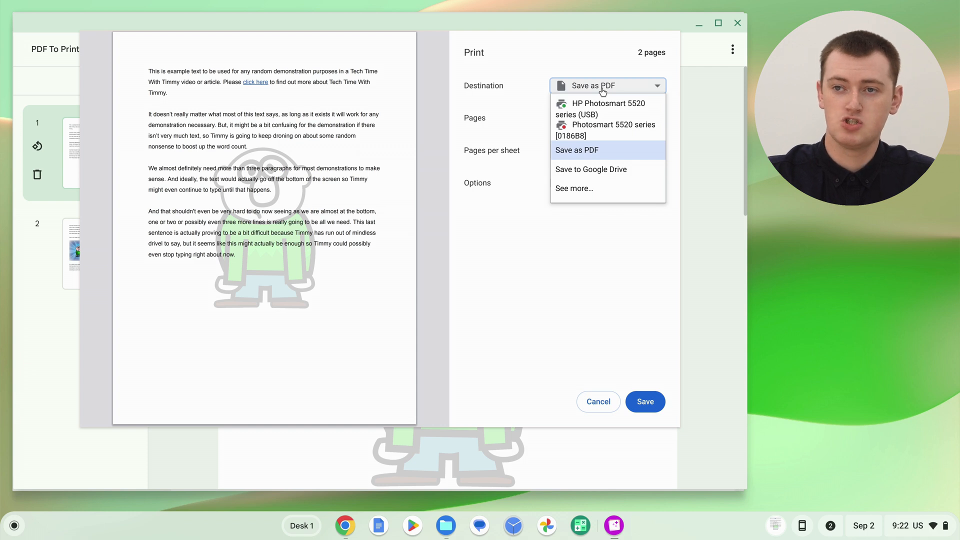
mouse_move(606, 109)
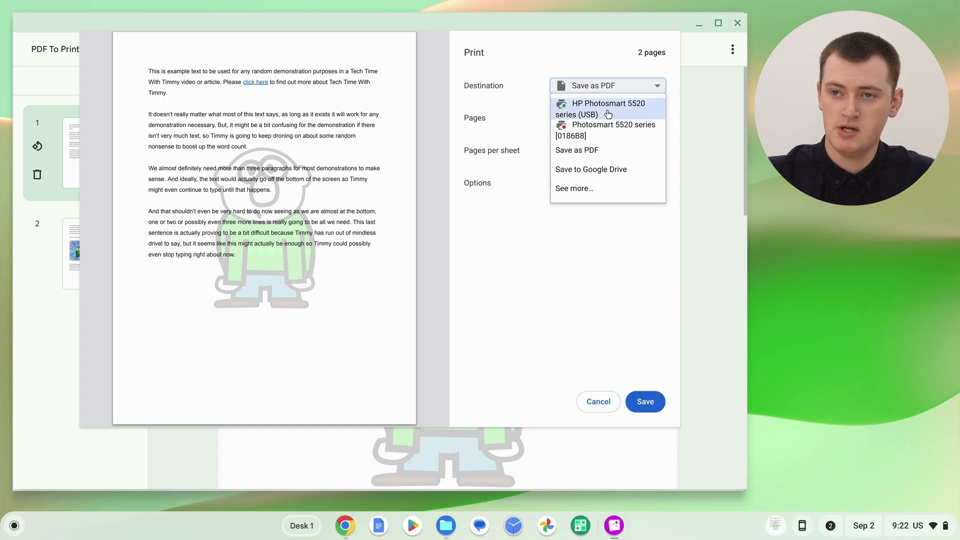
click(607, 109)
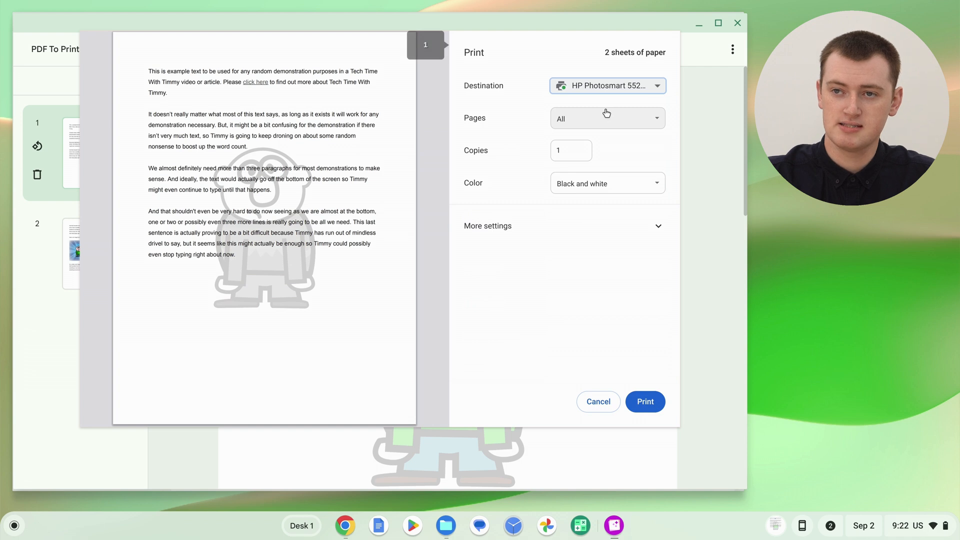
click(606, 85)
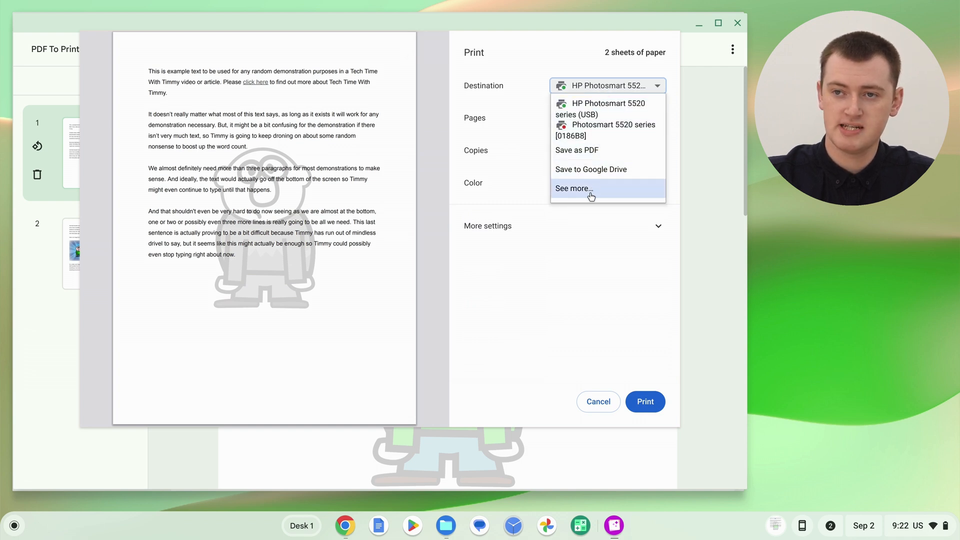
click(572, 188)
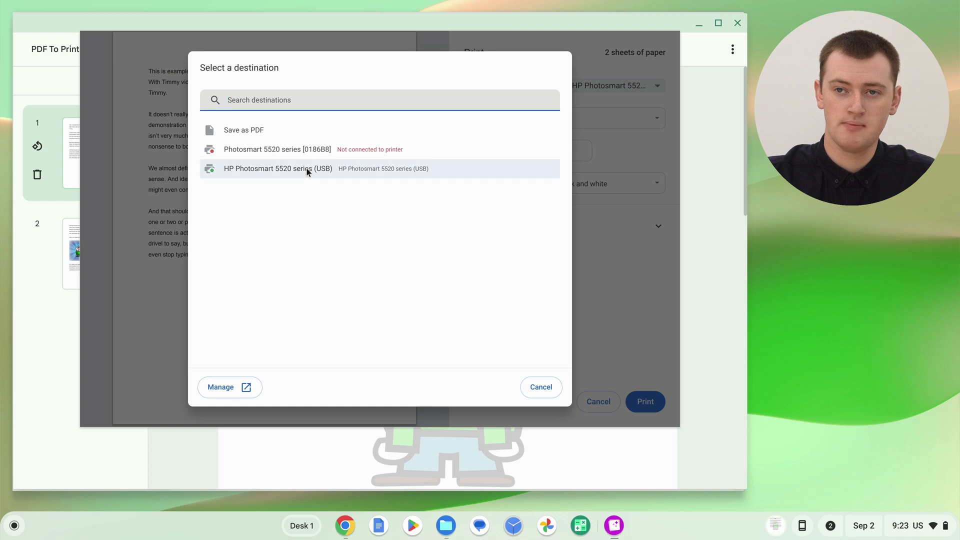
click(277, 168)
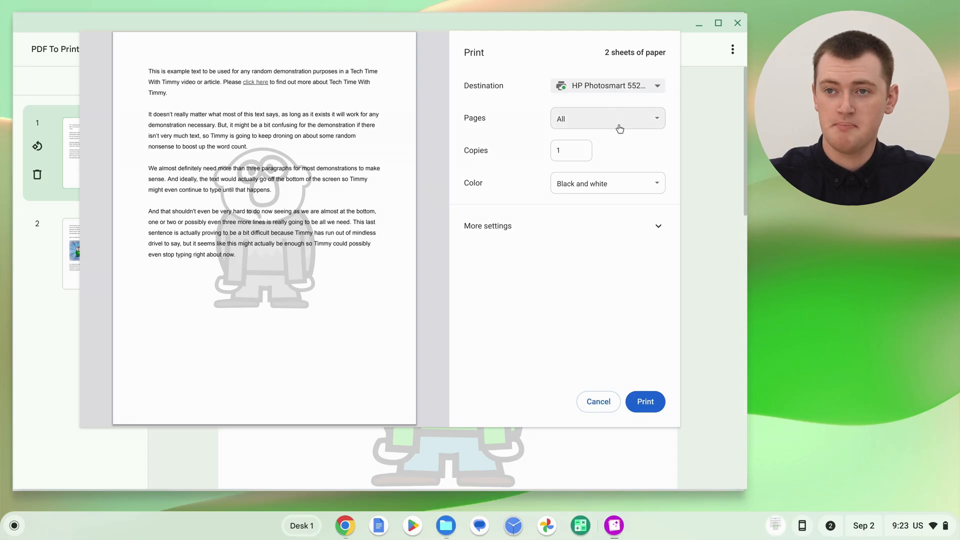
- Set Pages to a custom range of page 1 so one sheet prints
click(606, 118)
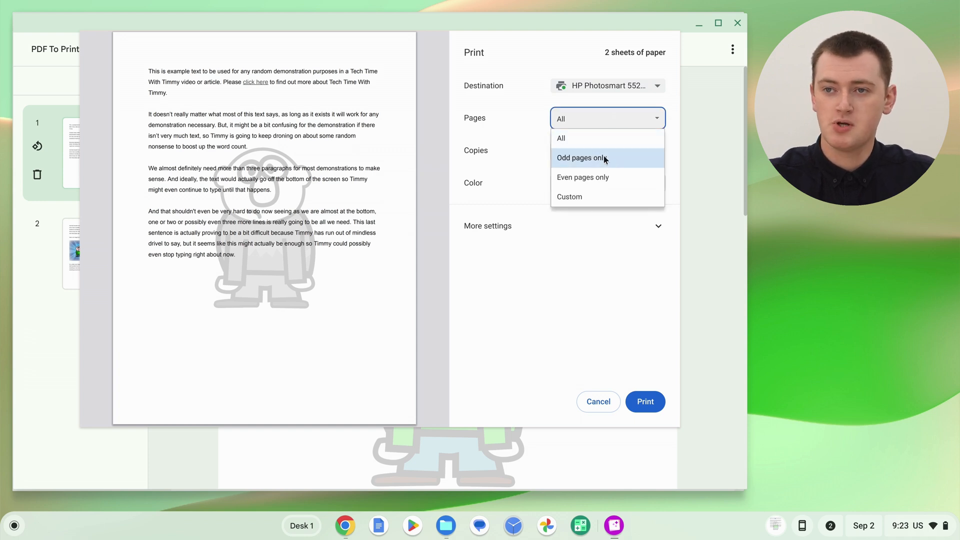
mouse_move(582, 177)
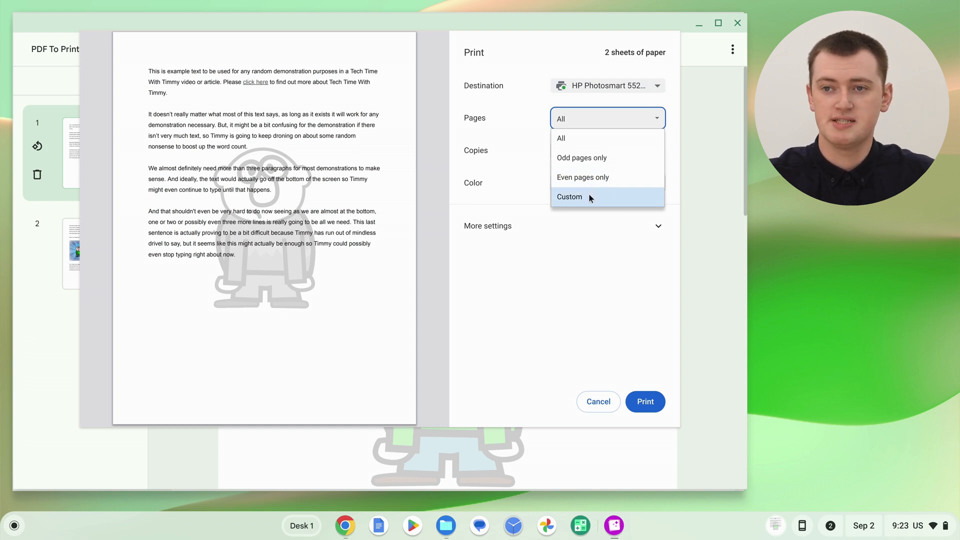
click(569, 197)
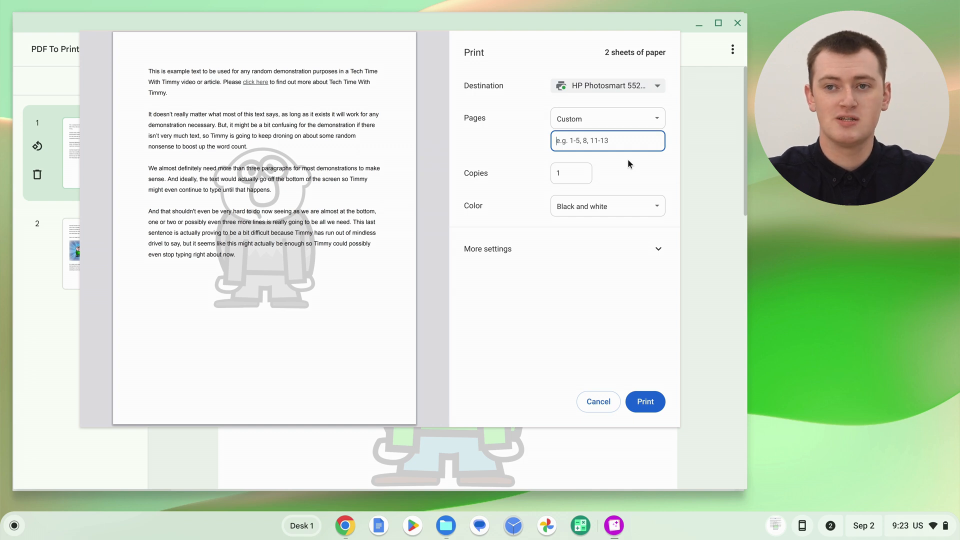
text(1)
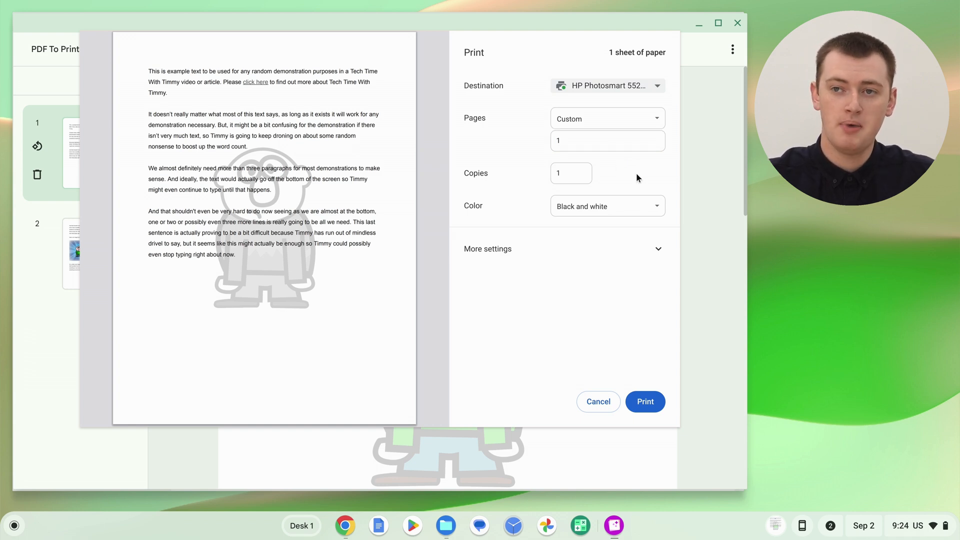
click(569, 173)
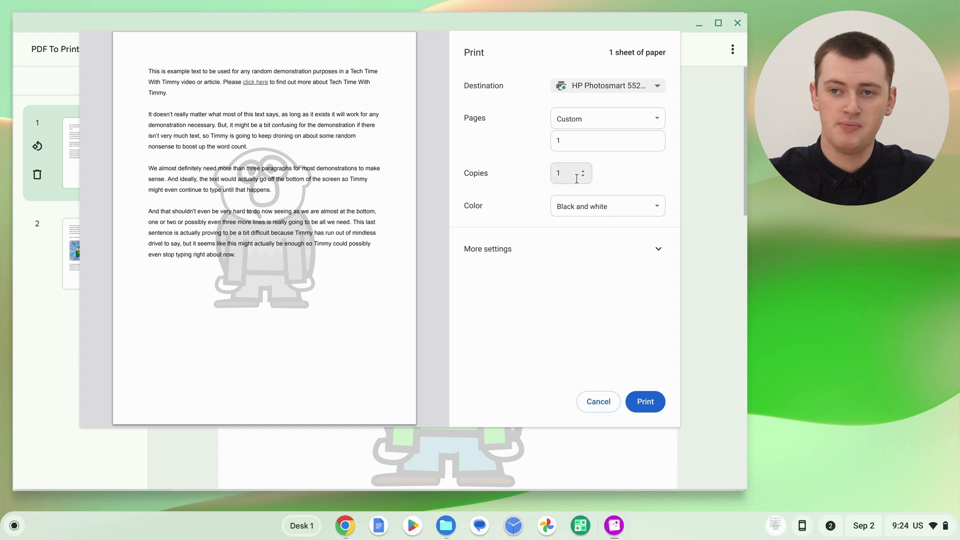
- Change the colour mode from black and white to Color
click(582, 170)
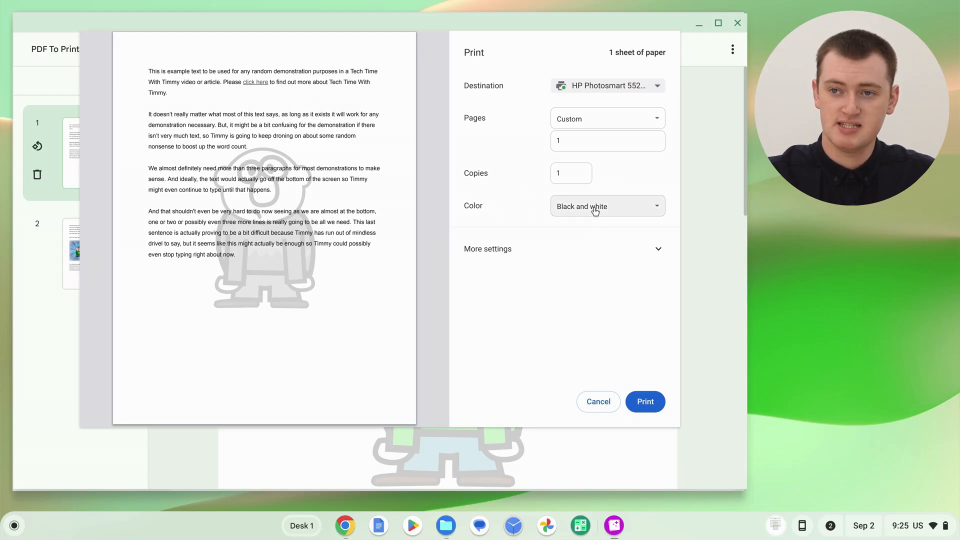
click(606, 206)
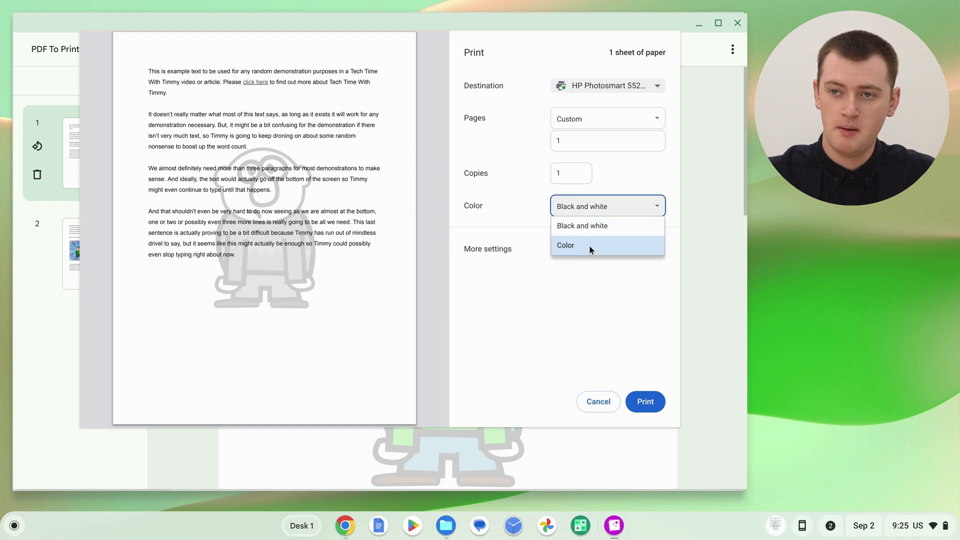
click(566, 245)
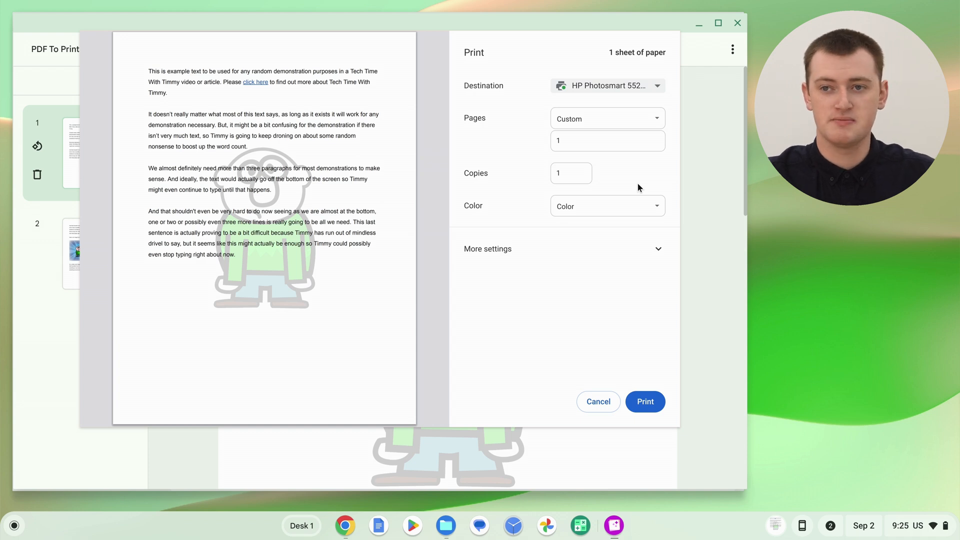
mouse_move(606, 191)
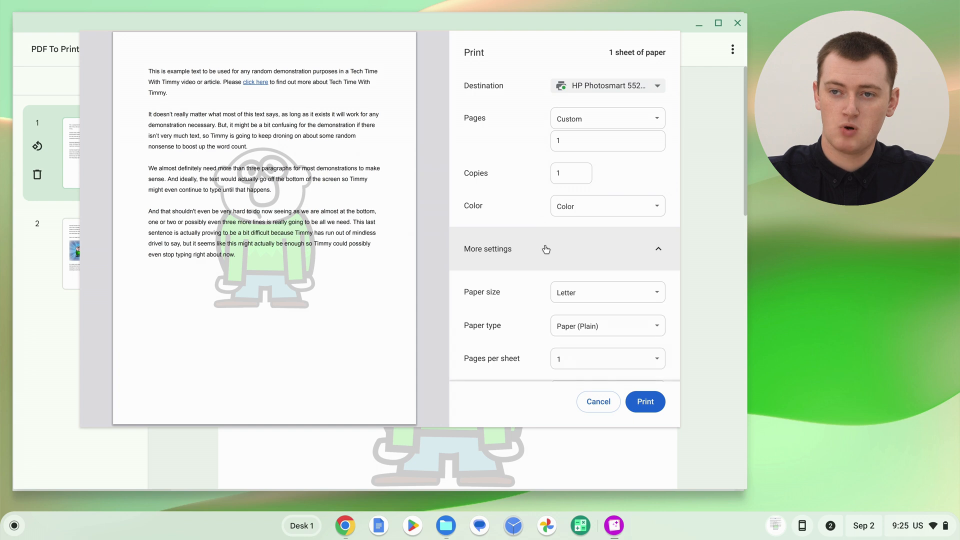
- Set the paper size to A4 under More settings
scroll(down, 3)
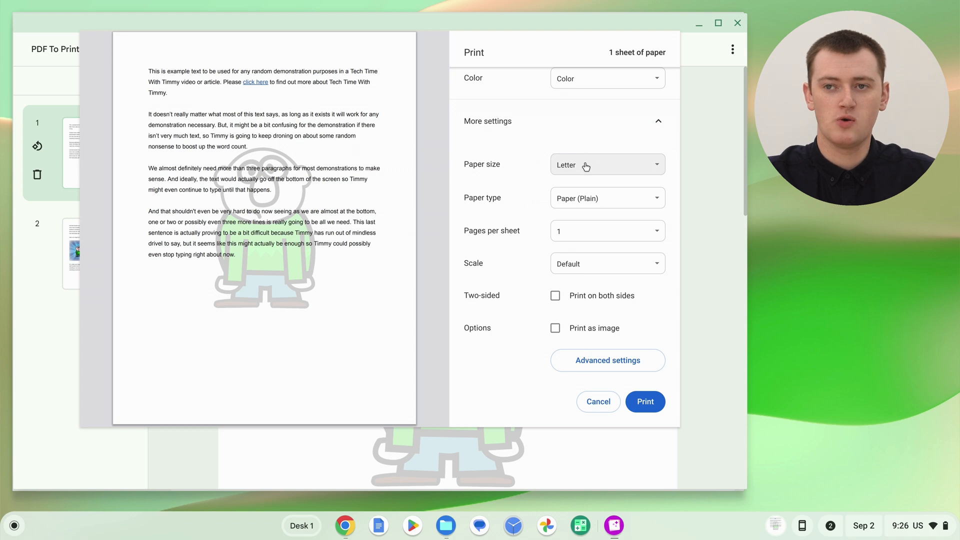
click(606, 164)
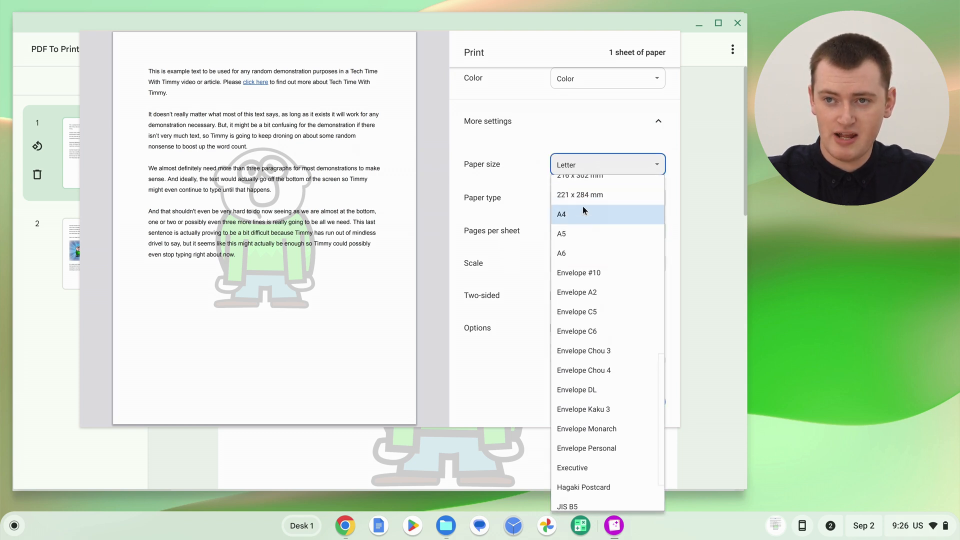
click(561, 214)
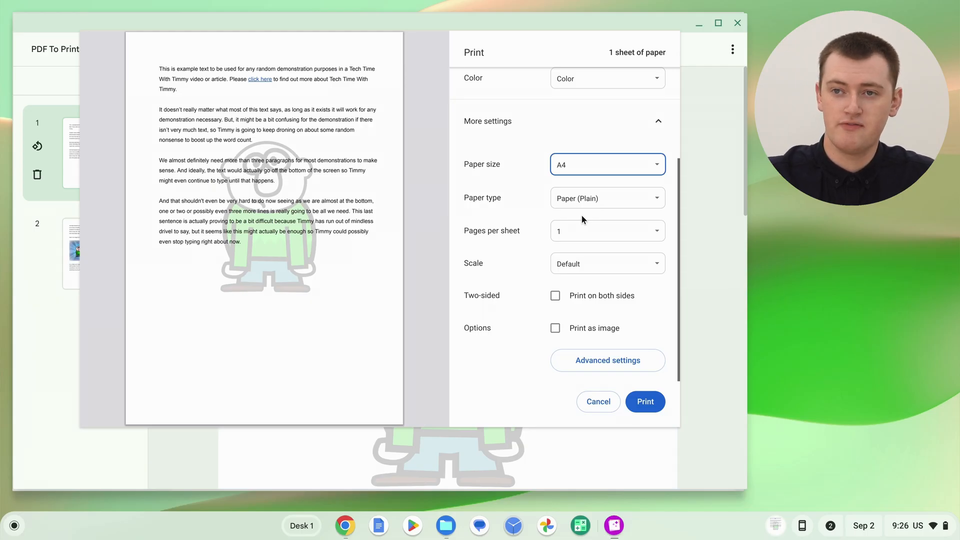
mouse_move(576, 216)
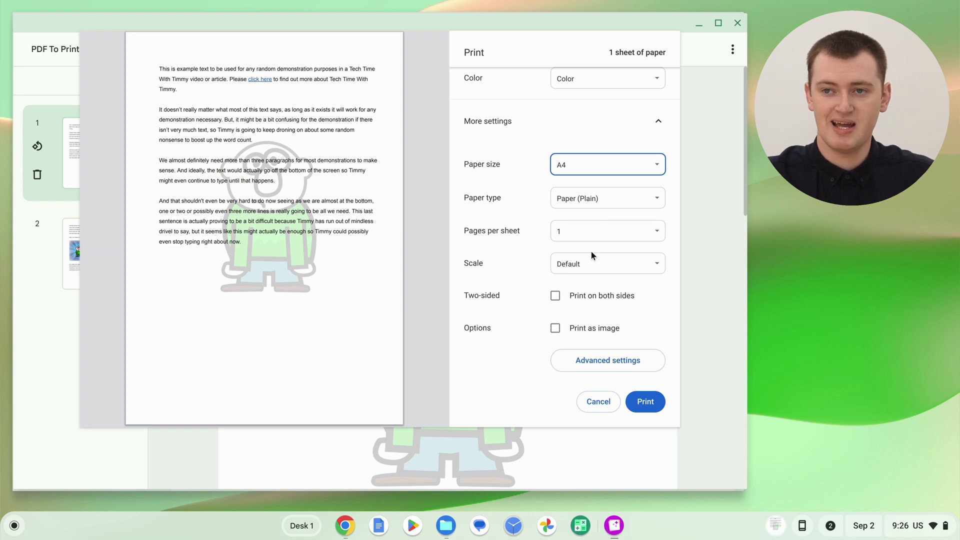
mouse_move(641, 334)
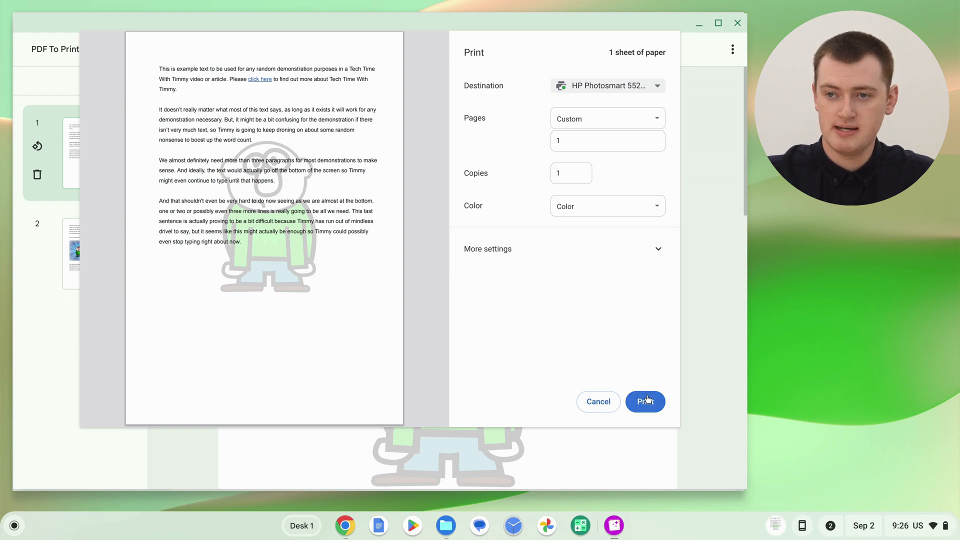
- Send page 1 to the HP Photosmart printer with Print
click(645, 403)
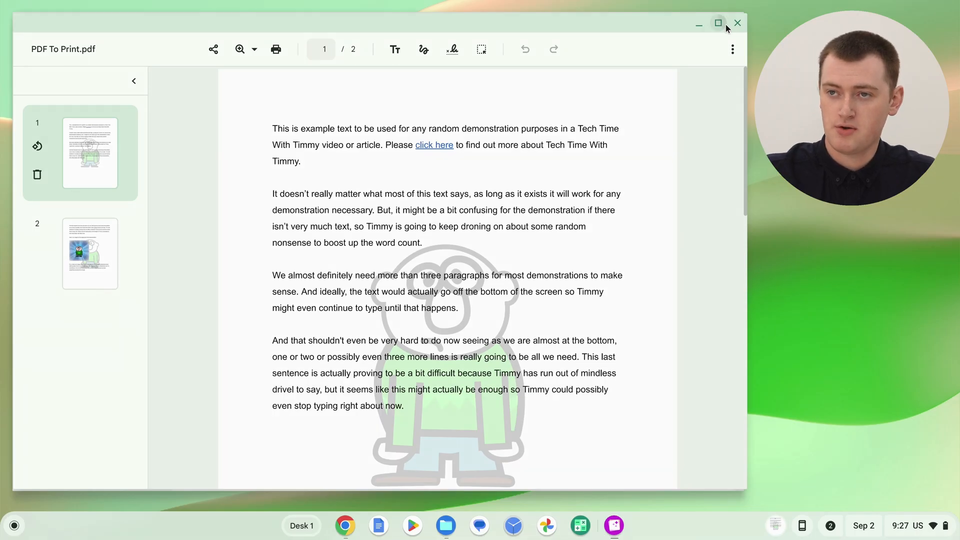
- Close Gallery and open the Gmail email's PDF To Print attachment in the viewer
click(737, 23)
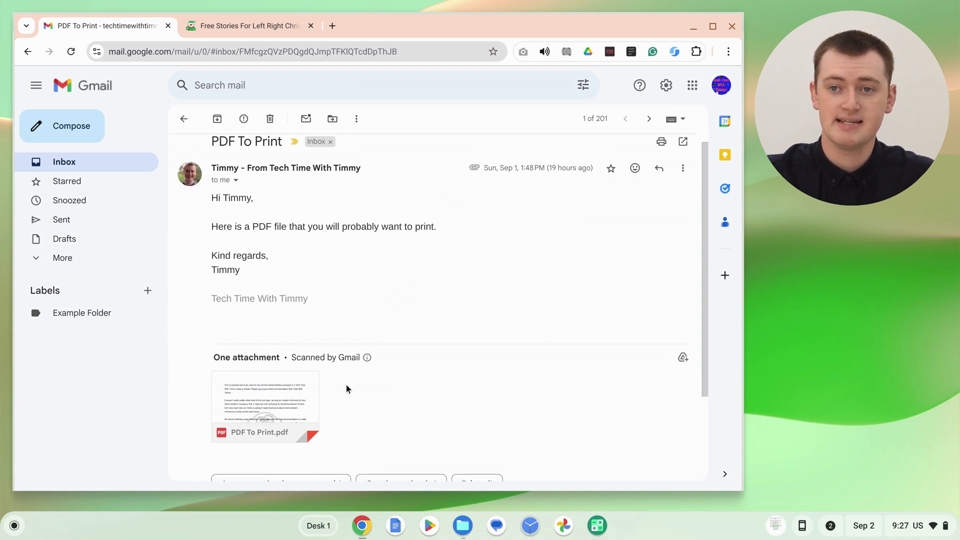
click(265, 404)
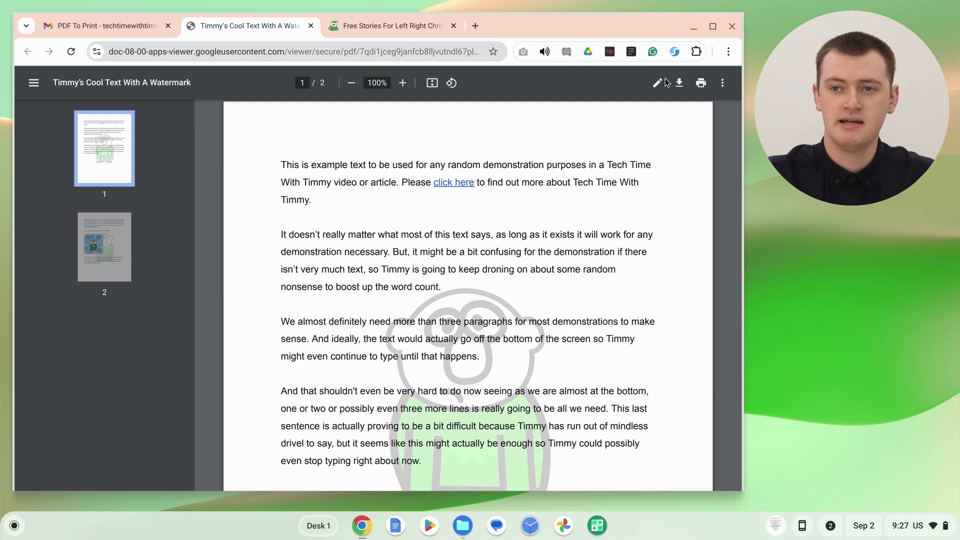
mouse_move(610, 146)
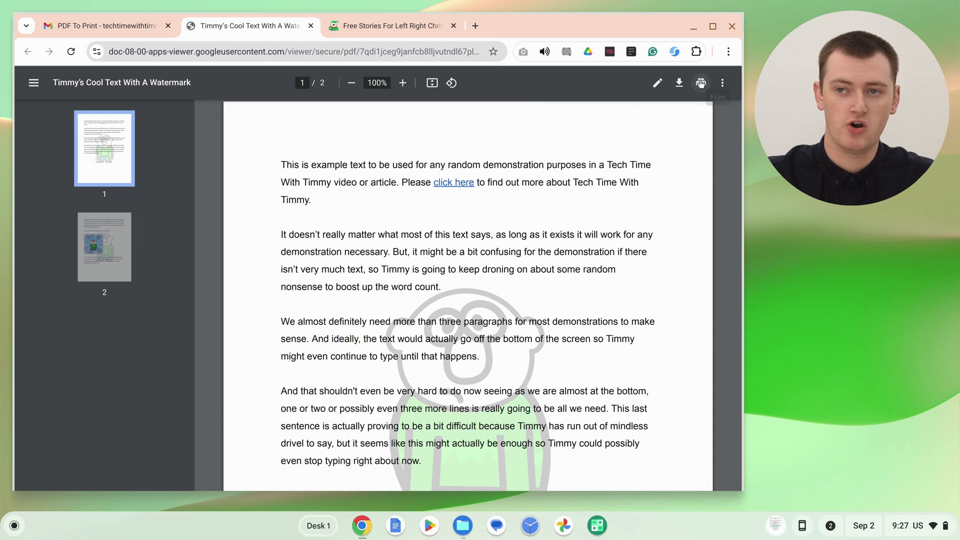
- Review destination HP Photosmart, all pages and A4 paper size for the attachment
click(701, 83)
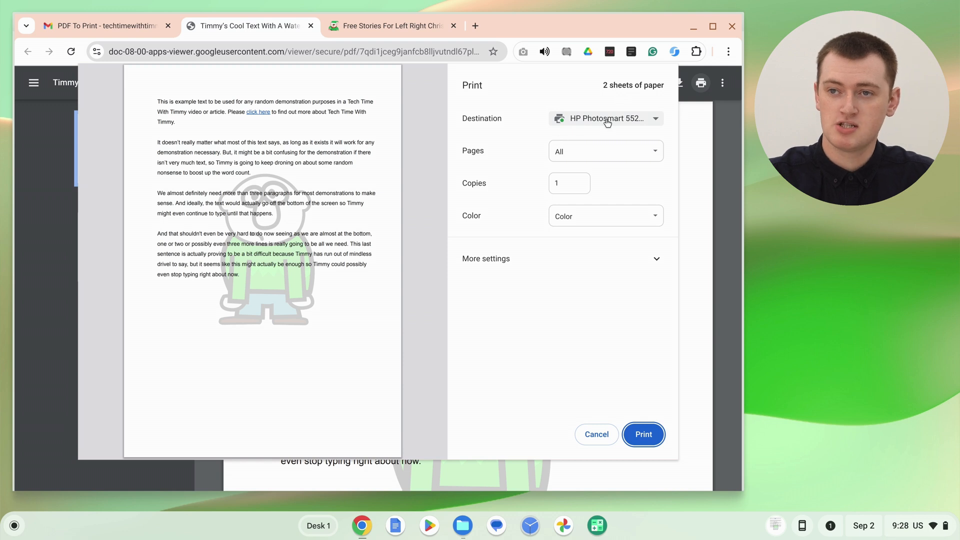
click(605, 118)
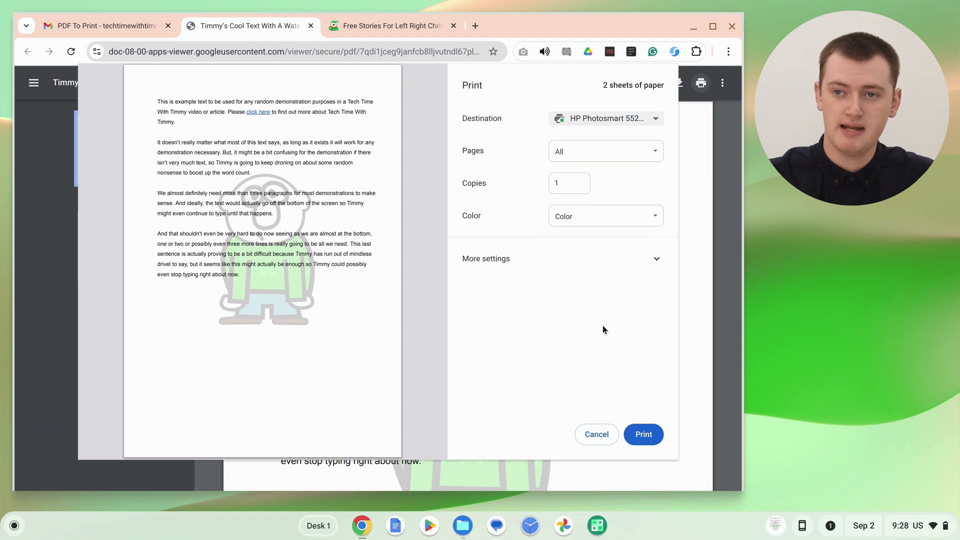
mouse_move(618, 151)
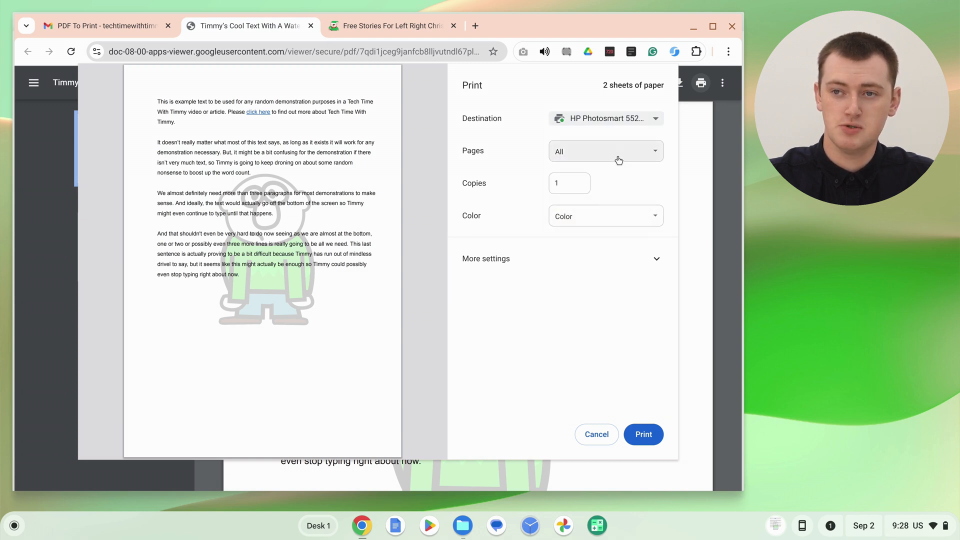
click(605, 151)
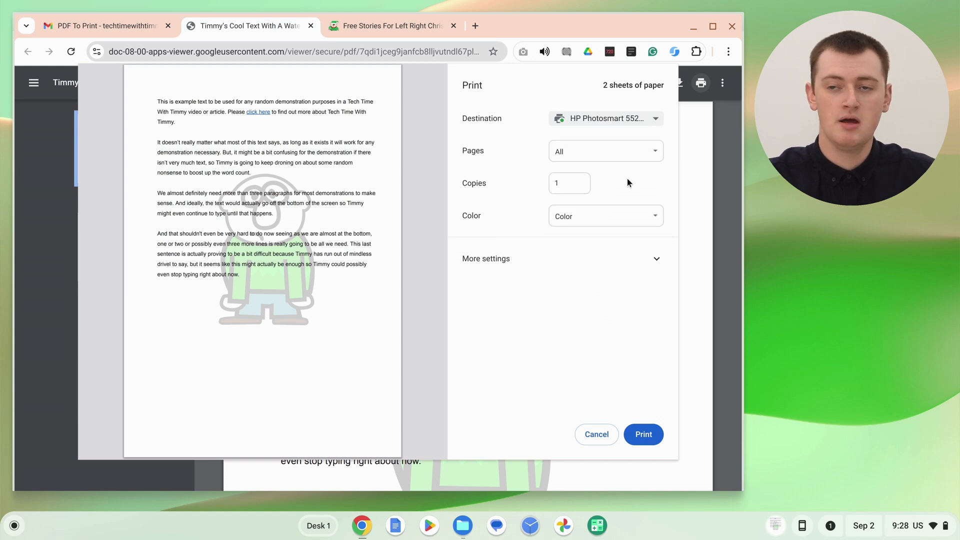
mouse_move(621, 183)
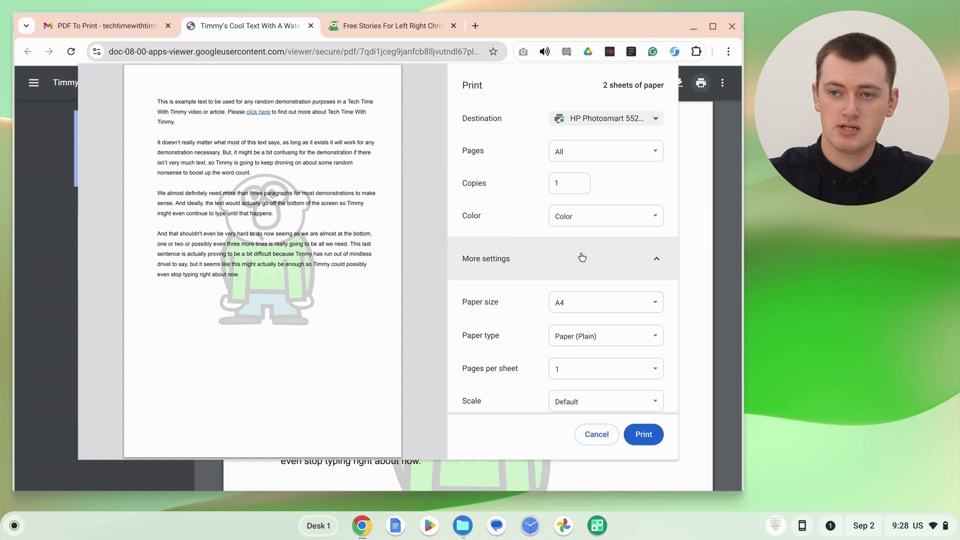
mouse_move(582, 270)
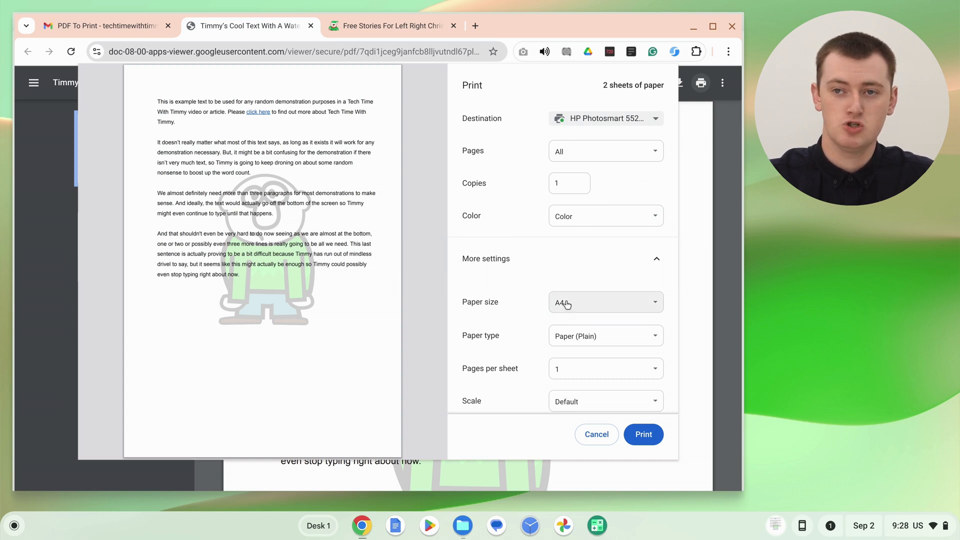
click(486, 258)
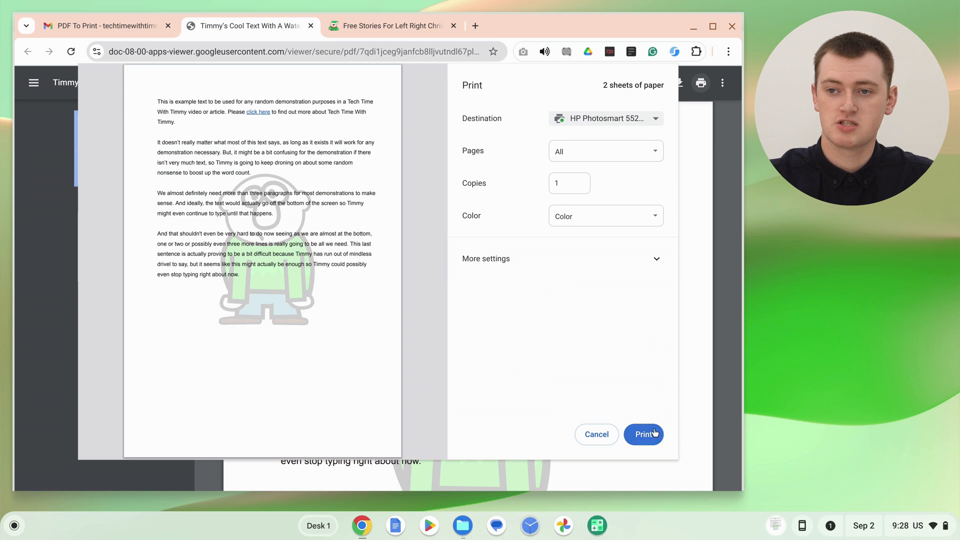
- Send both pages of the watermark attachment to the HP Photosmart printer
click(644, 434)
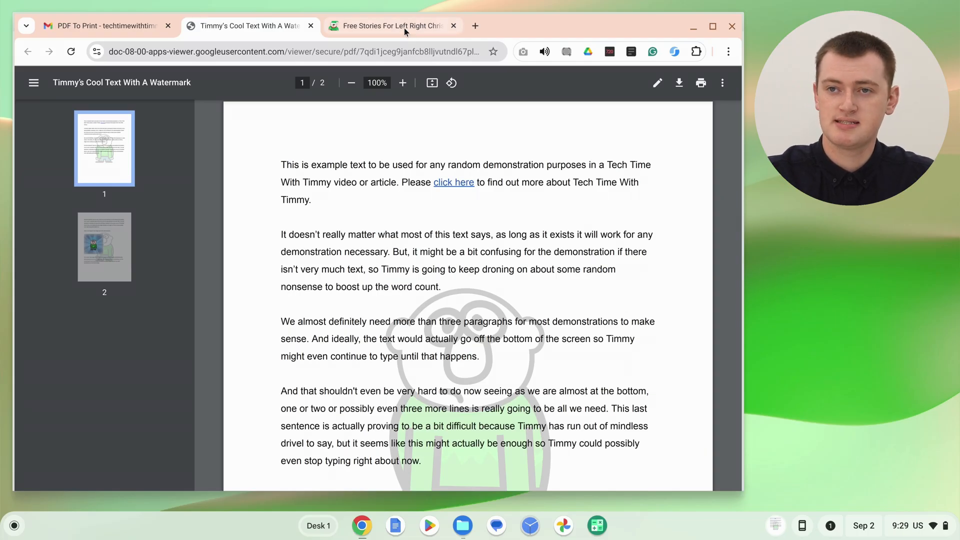
- From the Free Stories page, open the 'Santa And The Elves Left And Right Story' printable PDF
click(390, 26)
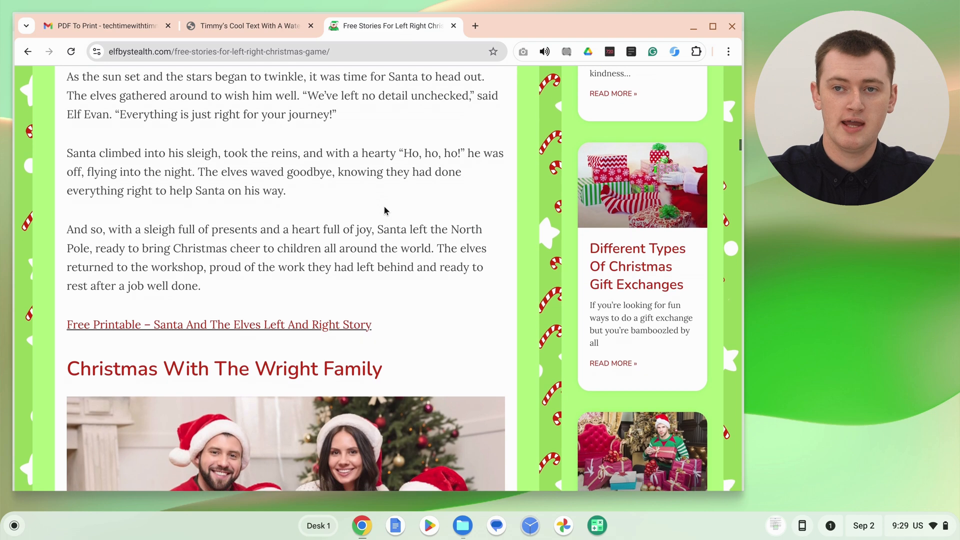
mouse_move(353, 312)
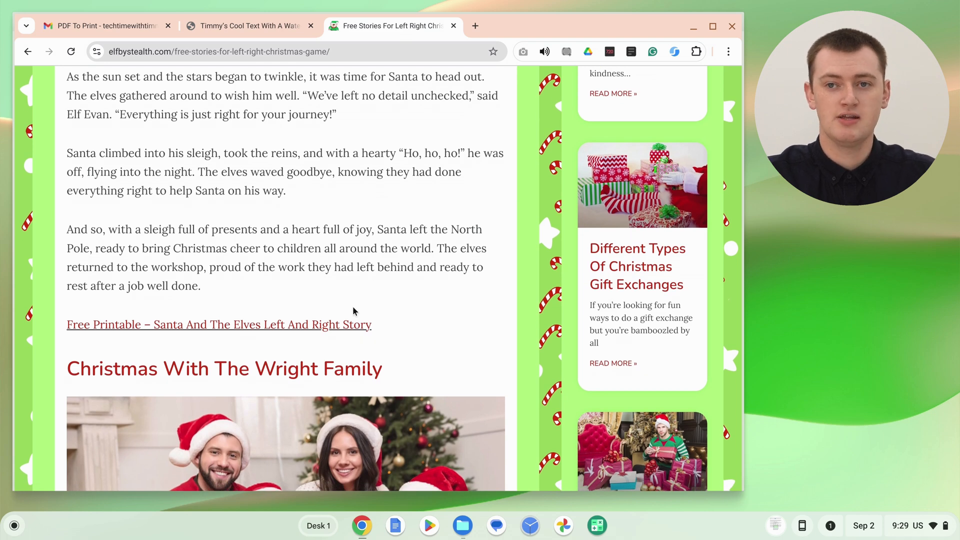
mouse_move(340, 328)
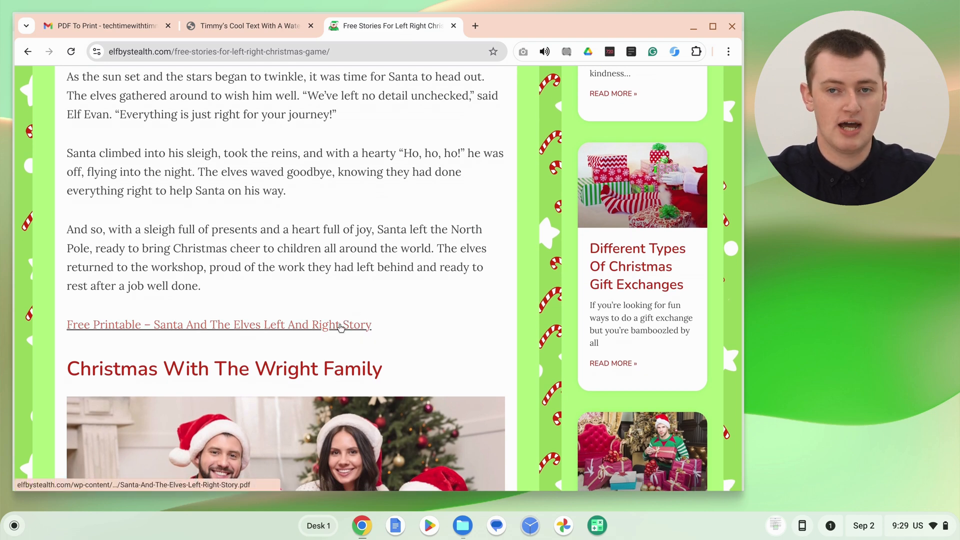
click(218, 324)
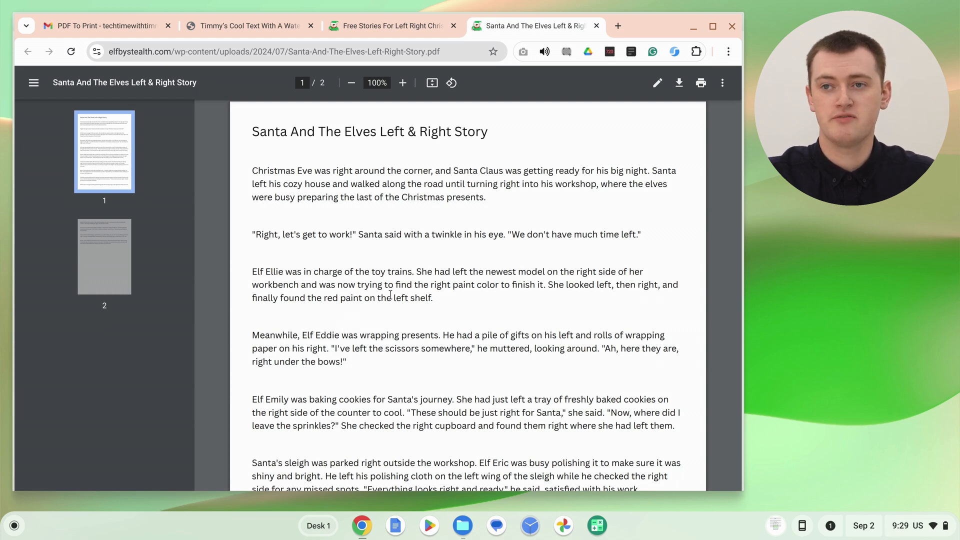
mouse_move(701, 98)
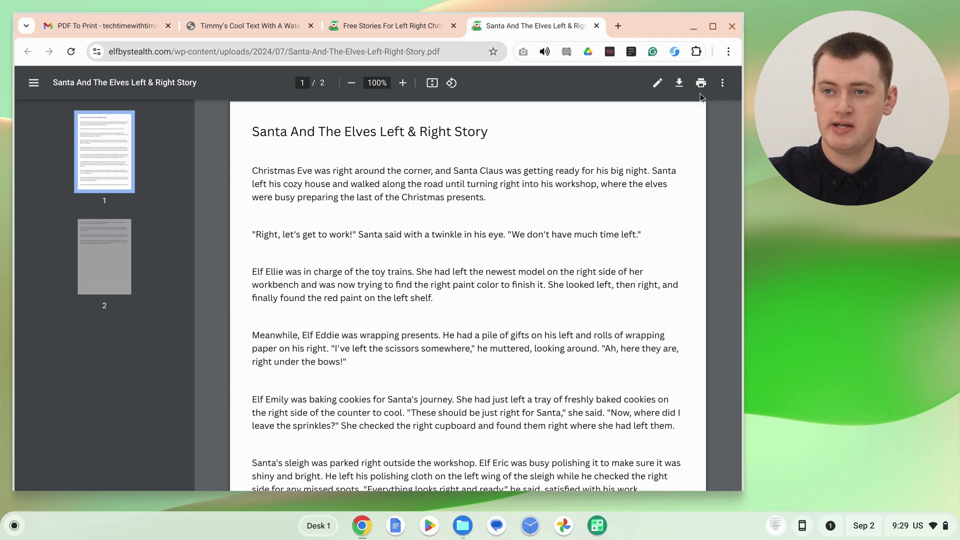
mouse_move(700, 83)
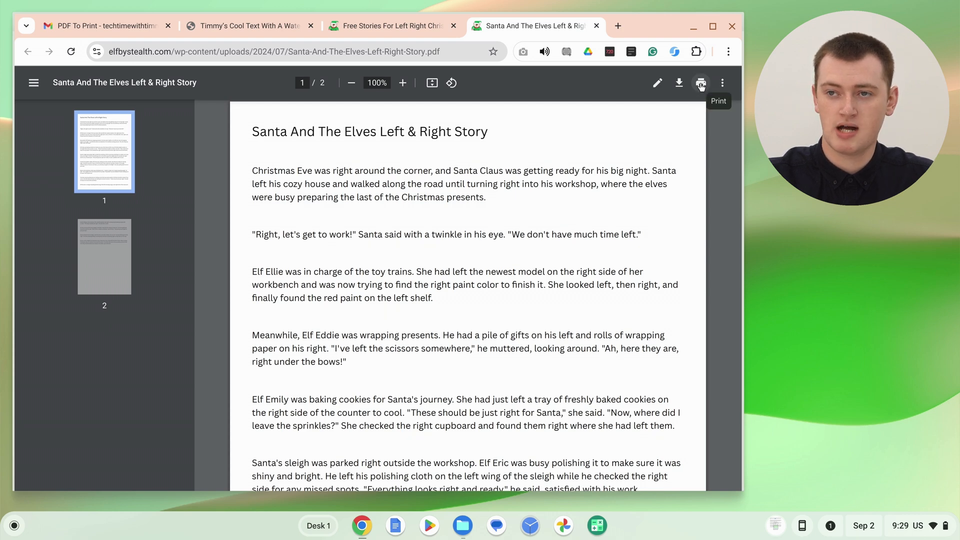
- Print both pages of the Santa story to the confirmed HP Photosmart destination
click(700, 83)
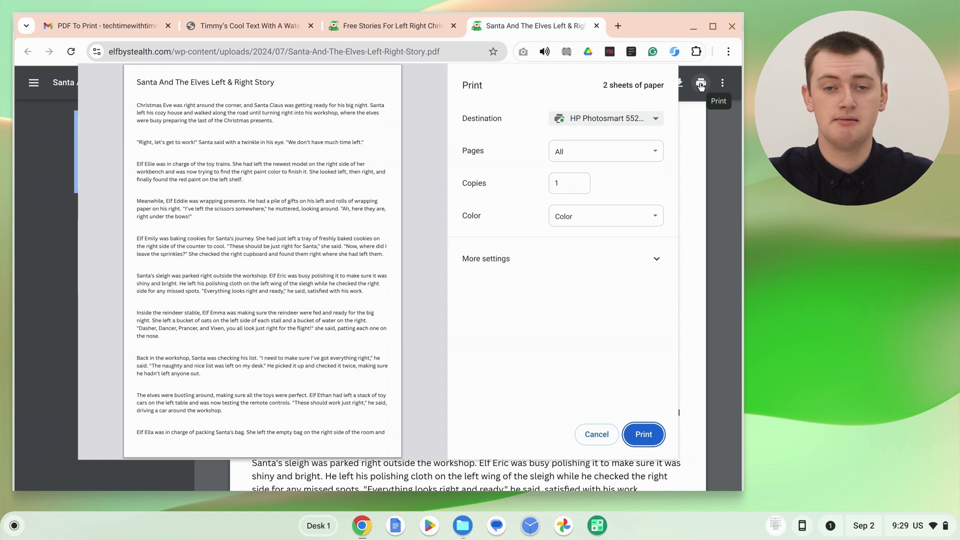
mouse_move(621, 118)
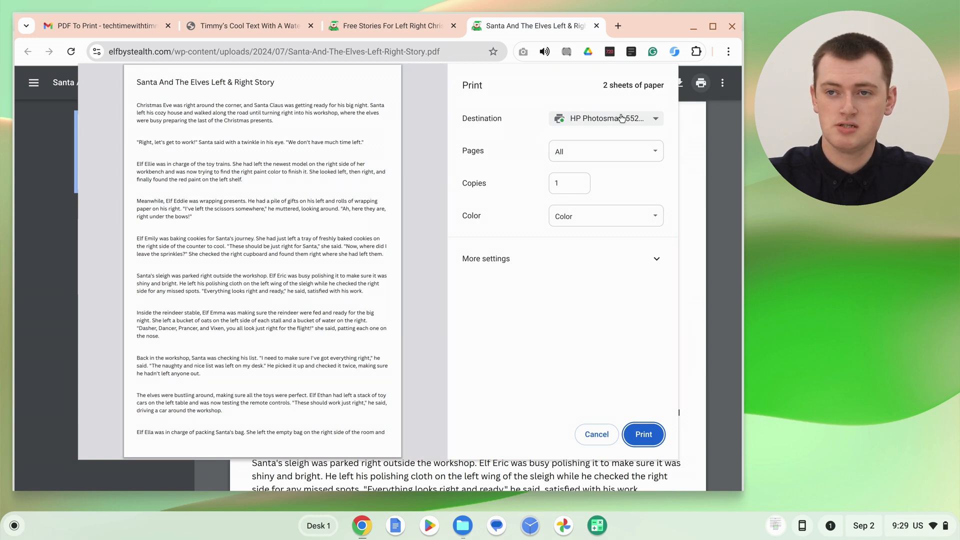
click(568, 182)
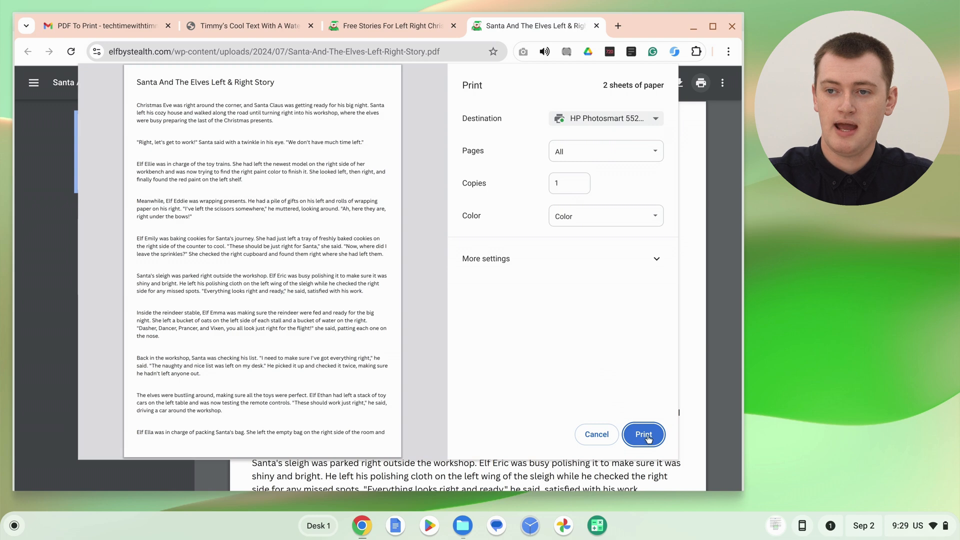
click(643, 434)
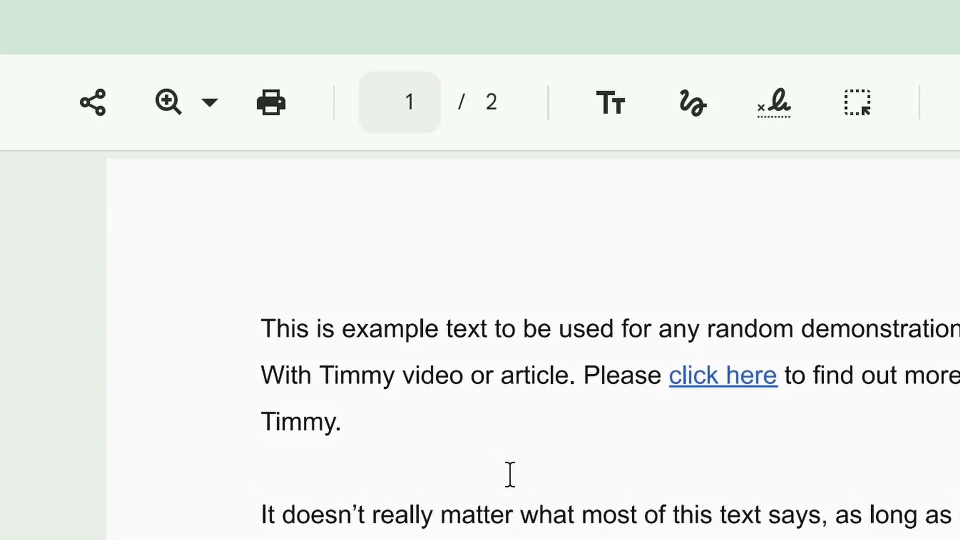
- Bring up print settings for the Timmy example-text PDF: HP Photosmart, all pages, colour
click(271, 102)
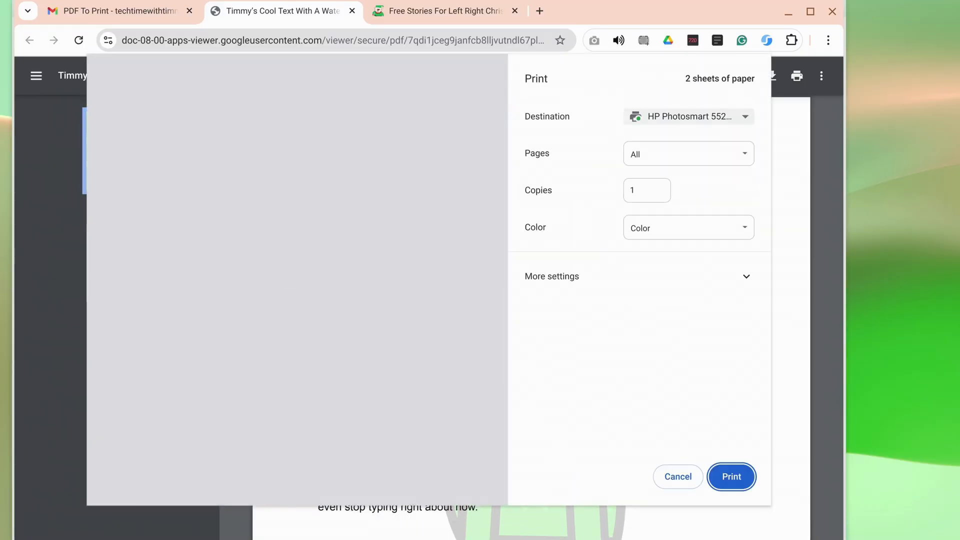